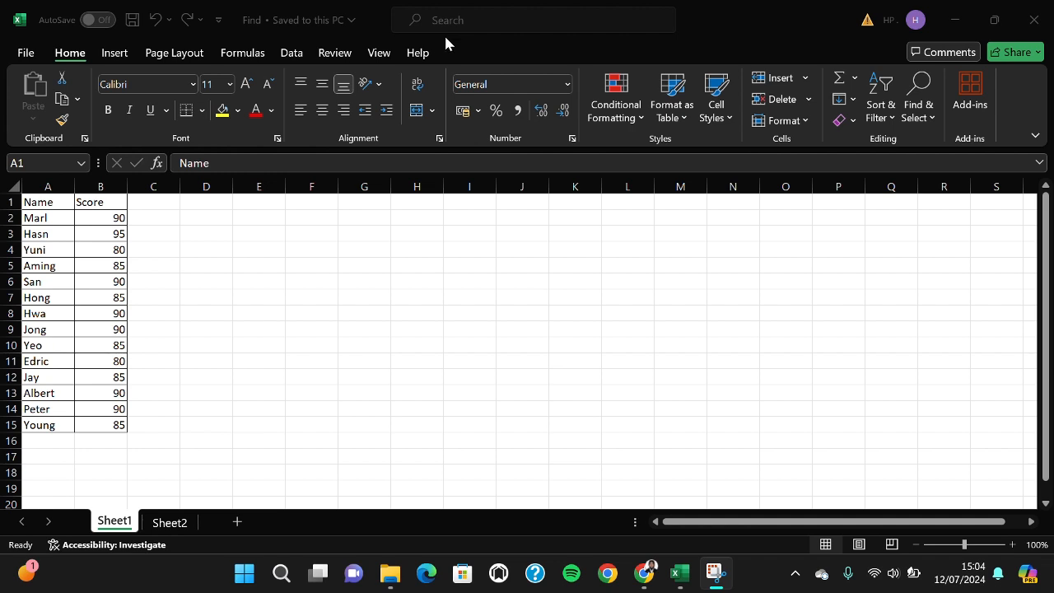
{"action": "mouse_move", "coordinate": [804, 100]}
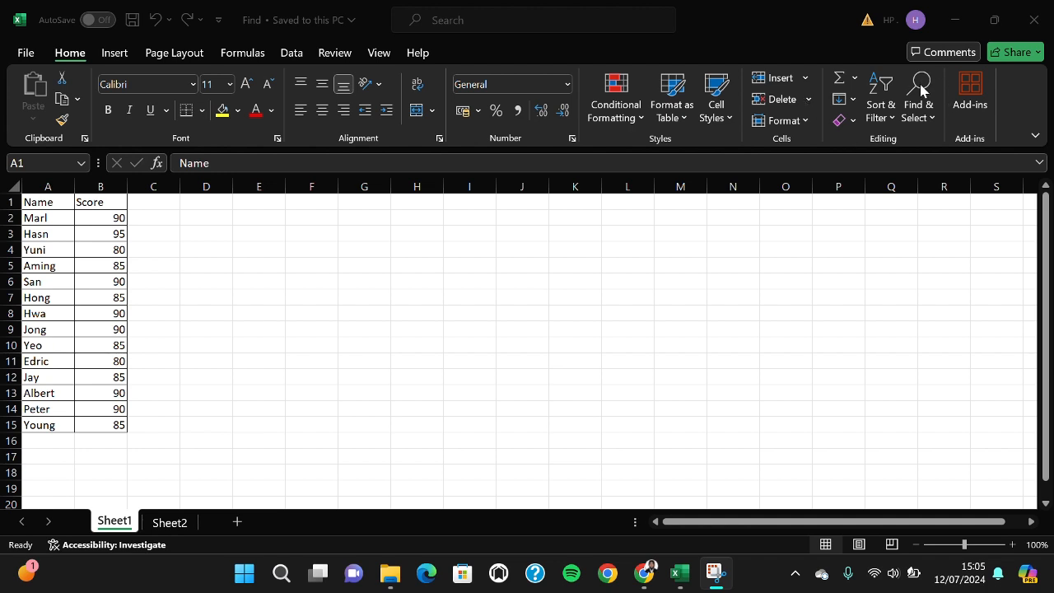
{"action": "mouse_move", "coordinate": [919, 98]}
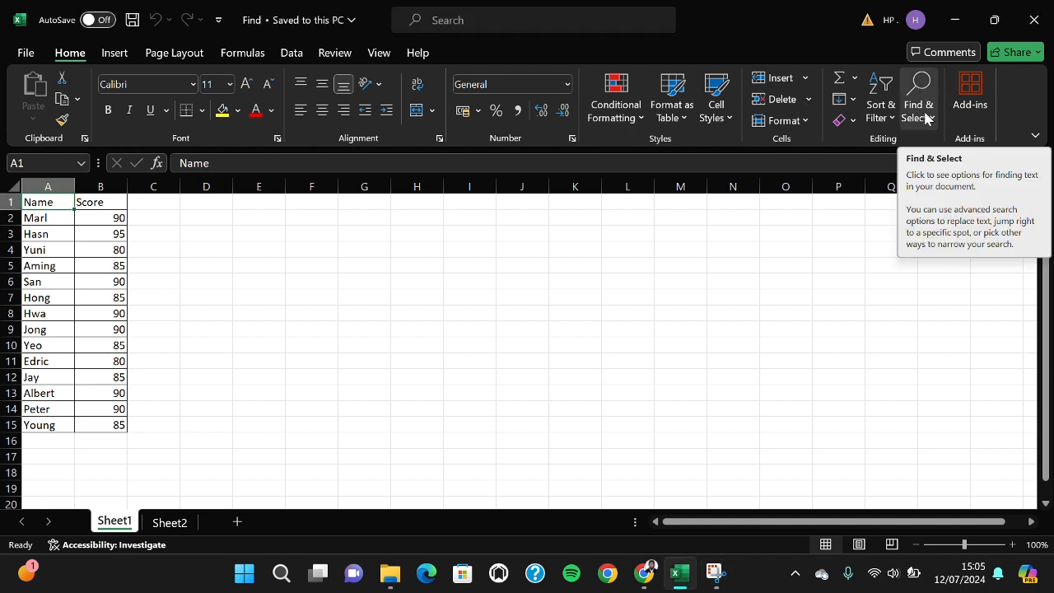
- Bring up Find and Replace with 'name' entered as the search term
{"action": "left_click", "coordinate": [919, 97]}
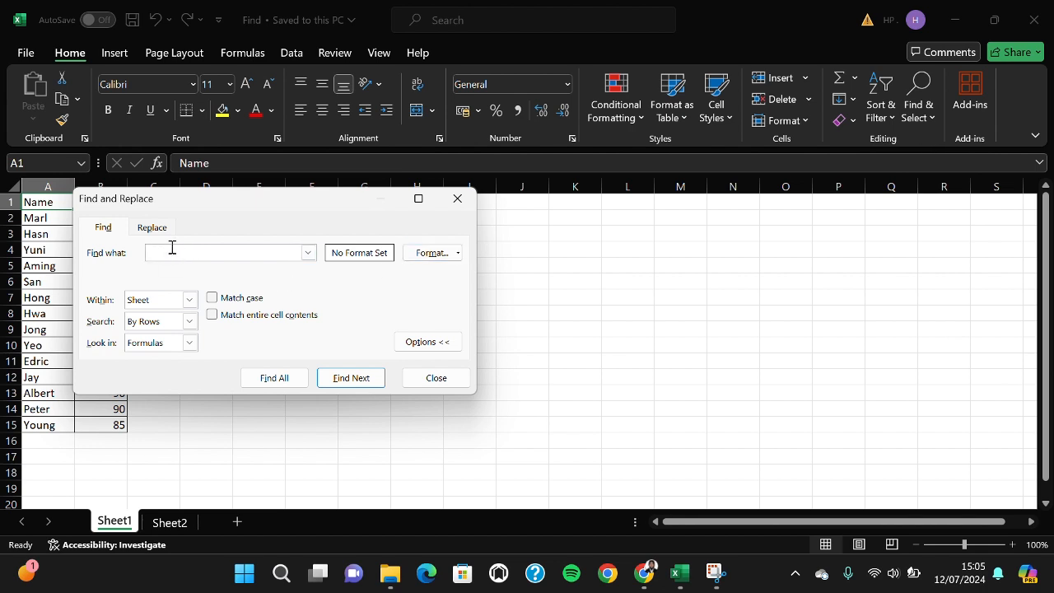
{"action": "type", "text": "n"}
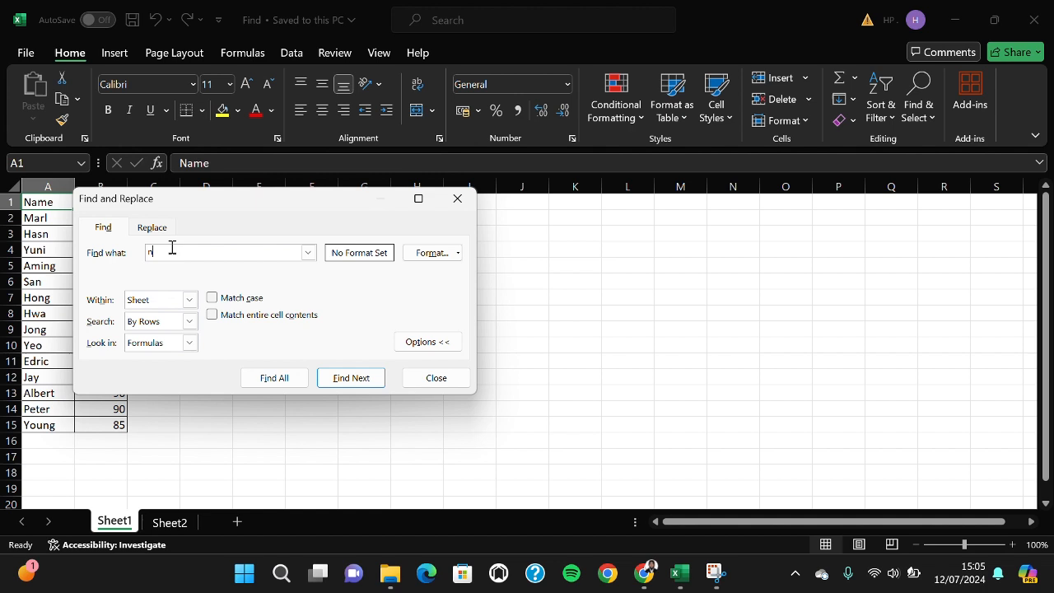
{"action": "type", "text": "ame"}
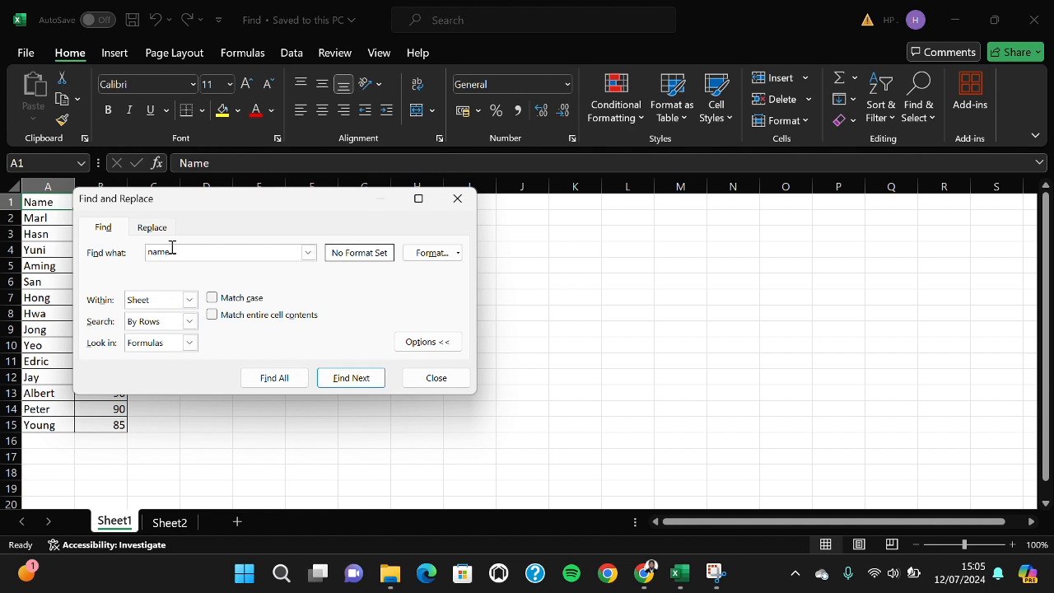
- Find All on the current sheet, listing one match for 'name' in Sheet1 cell A1
{"action": "left_click", "coordinate": [274, 377]}
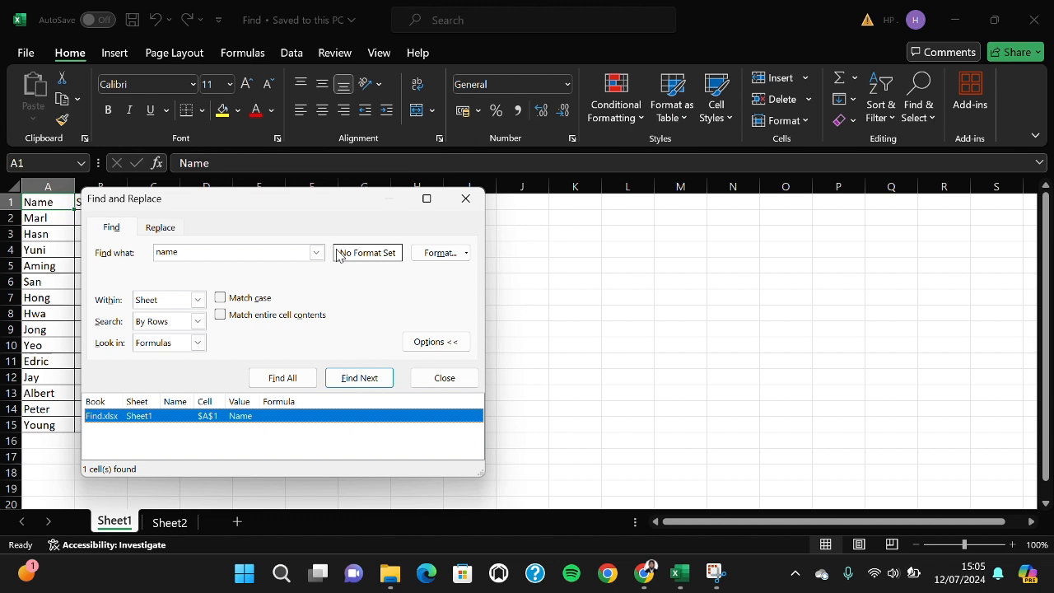
{"action": "mouse_move", "coordinate": [280, 283]}
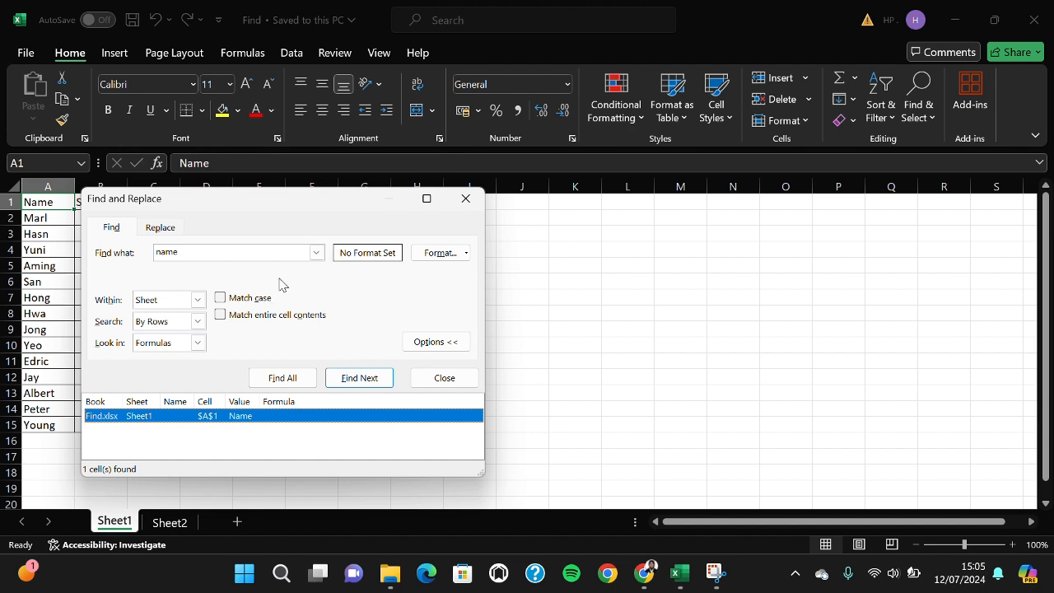
{"action": "mouse_move", "coordinate": [113, 308]}
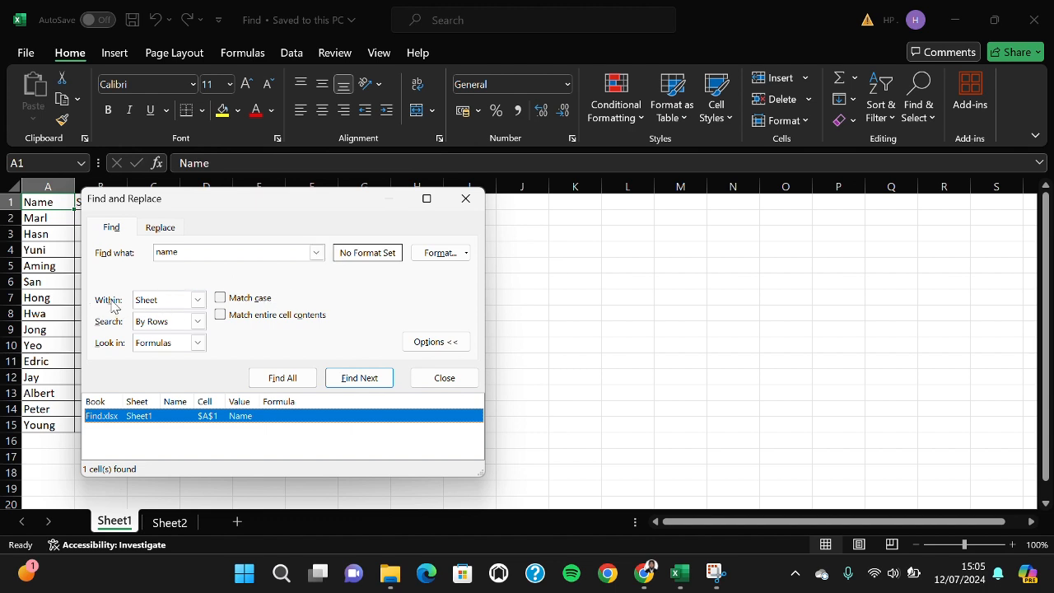
- Search Within Workbook to list 'name' in A1 of Sheet1 and Sheet2, jumping to the Sheet2 match
{"action": "left_click", "coordinate": [198, 300]}
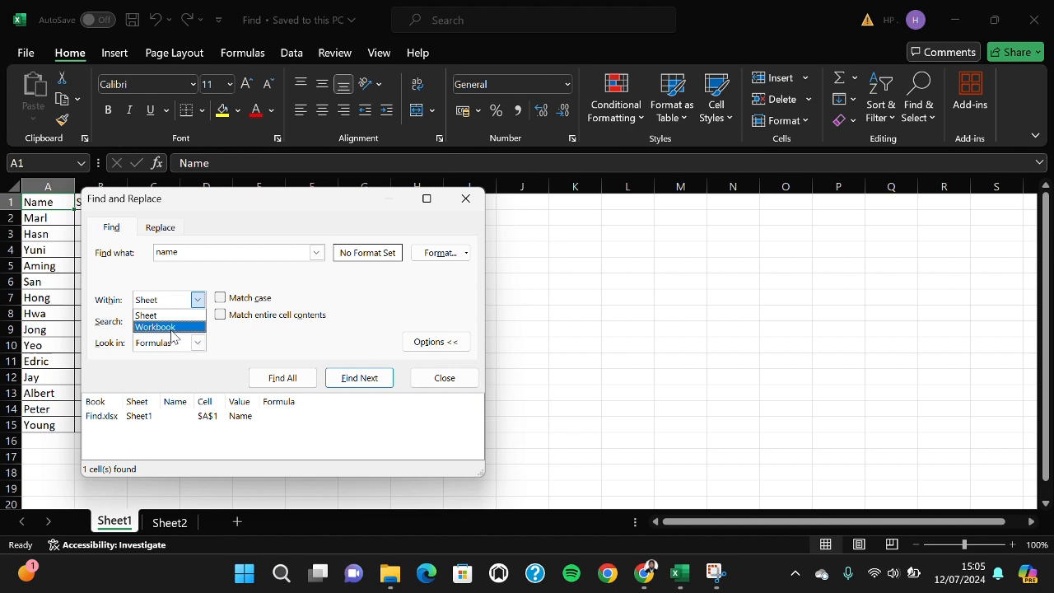
{"action": "left_click", "coordinate": [154, 327]}
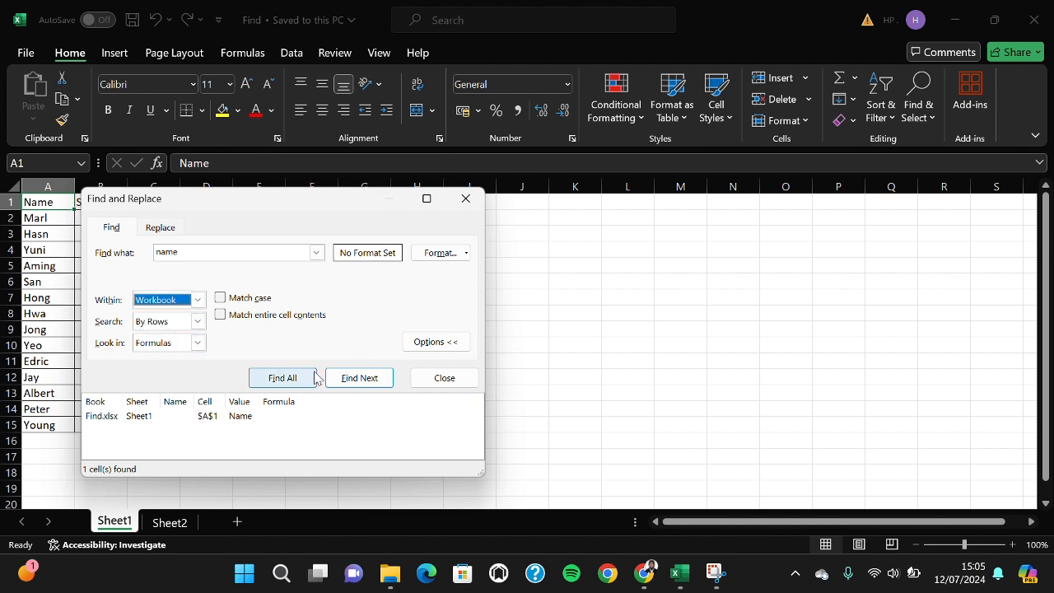
{"action": "left_click", "coordinate": [283, 377]}
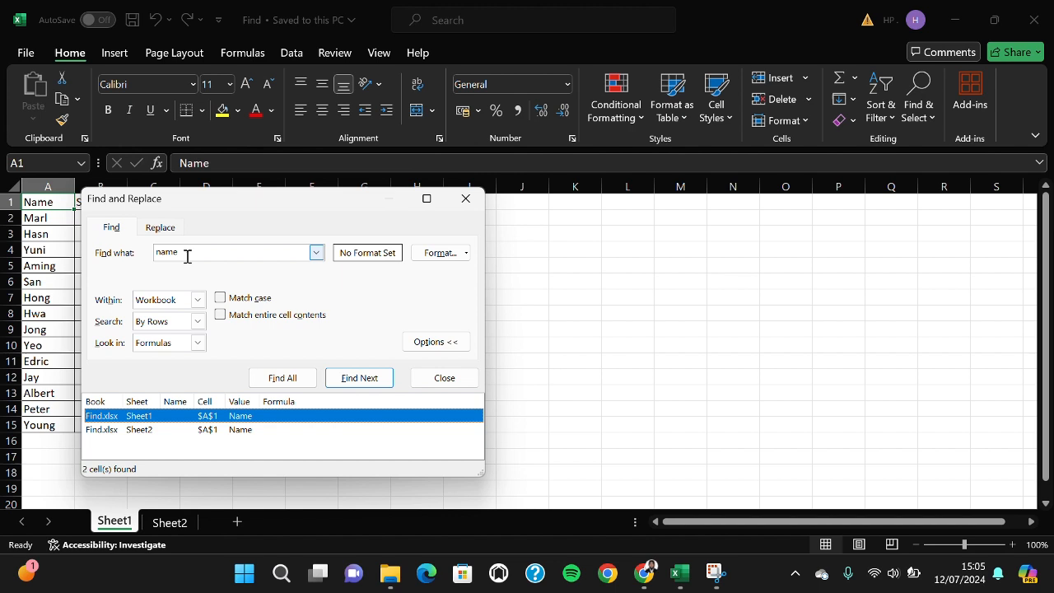
{"action": "mouse_move", "coordinate": [196, 248]}
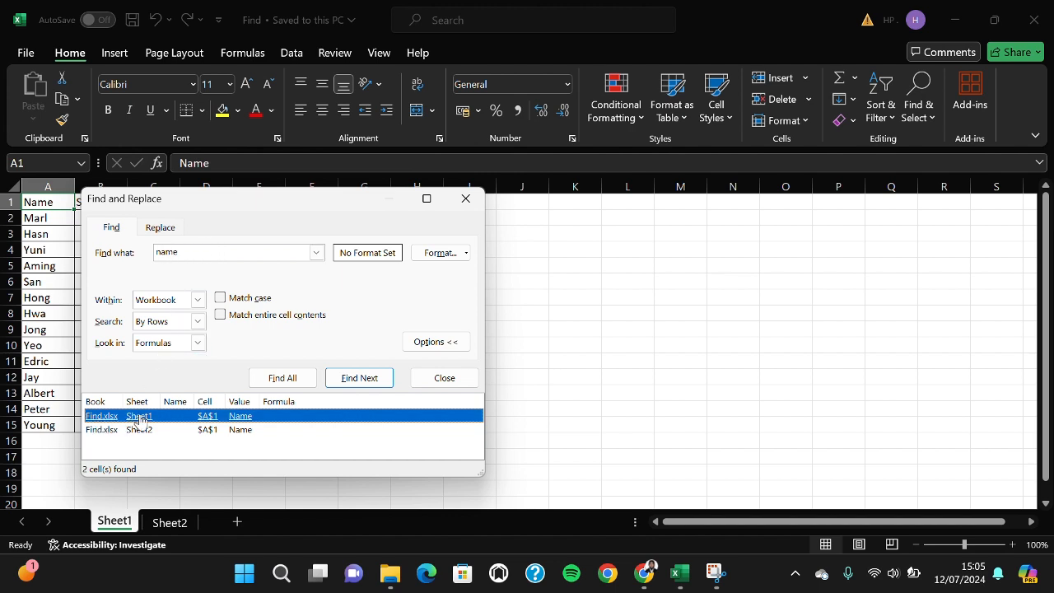
{"action": "left_click", "coordinate": [139, 428]}
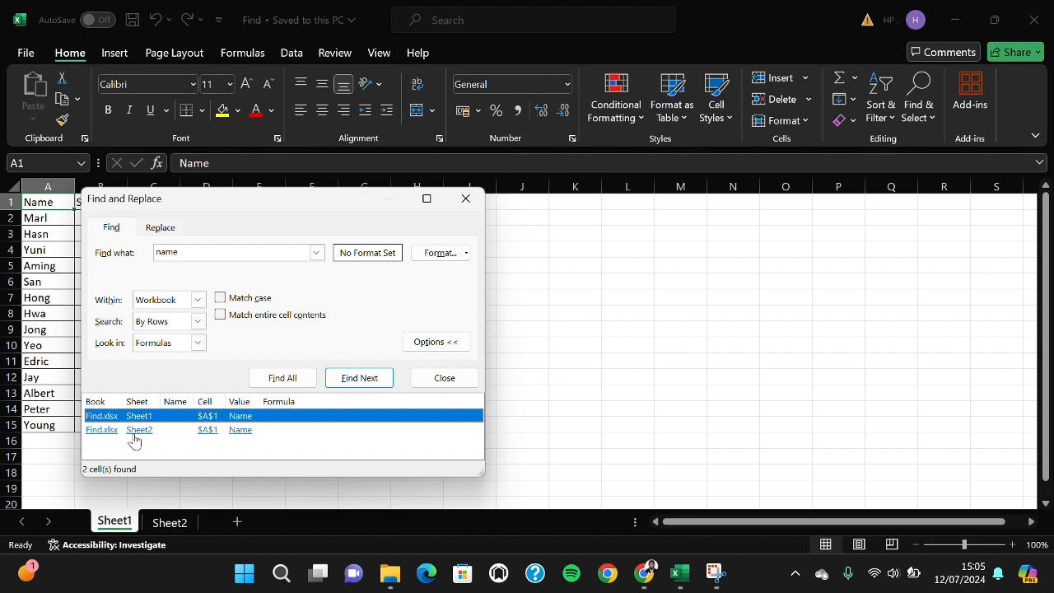